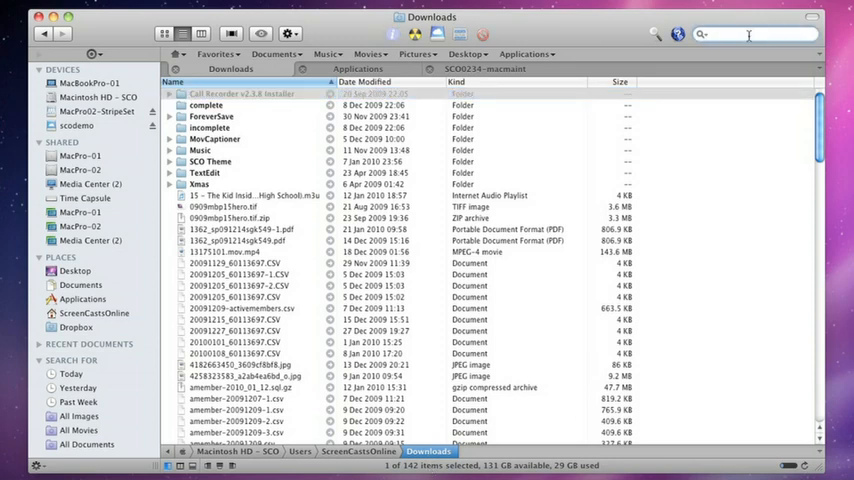
Step: Filter the Downloads listing by 'chrome' so only GoogleChrome.dmg remains
{"action": "type", "text": "chrome"}
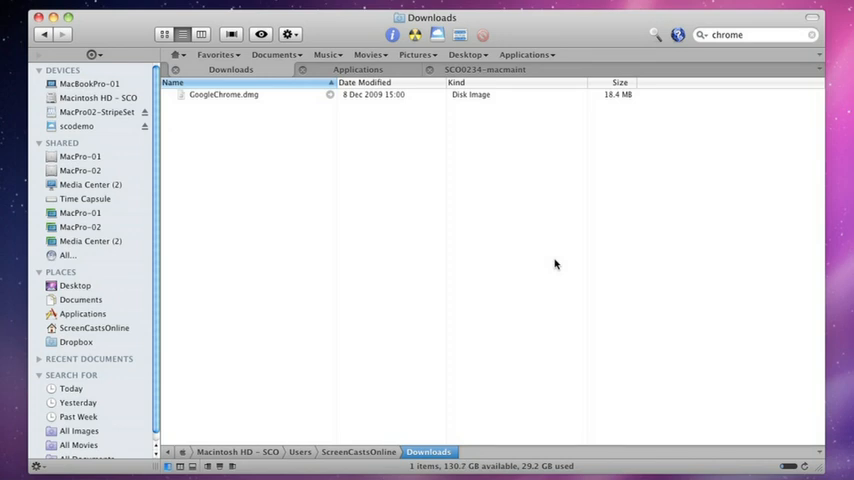
{"action": "mouse_move", "coordinate": [698, 40]}
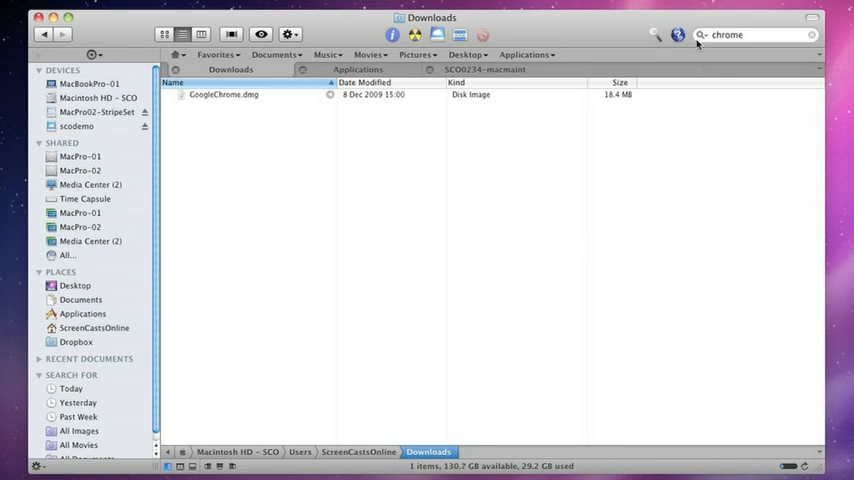
Step: Review the search filter options, then clear the chrome filter to show all 142 items
{"action": "left_click", "coordinate": [703, 35]}
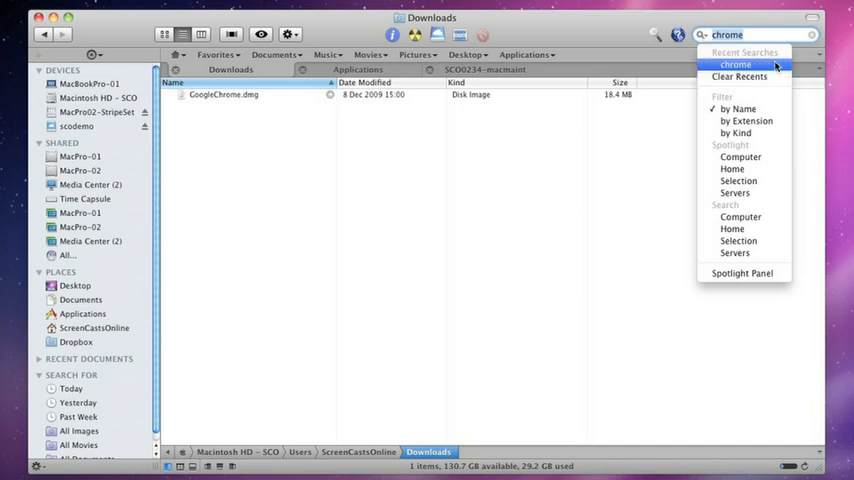
{"action": "mouse_move", "coordinate": [745, 121]}
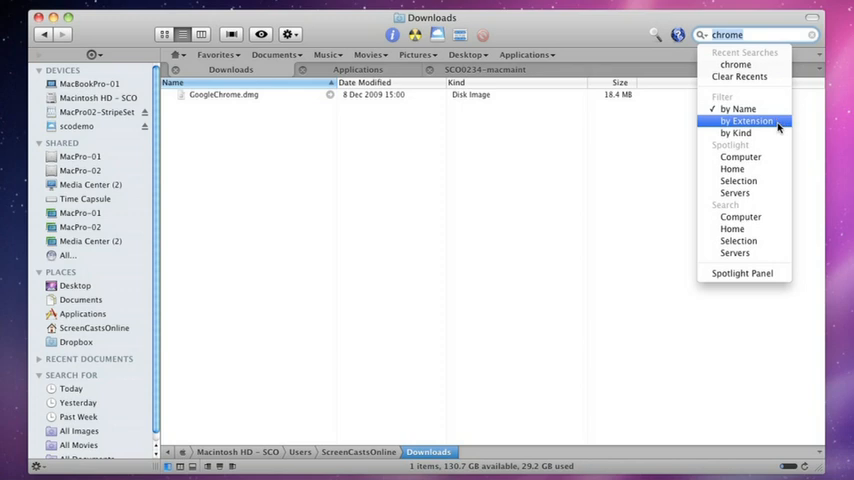
{"action": "mouse_move", "coordinate": [736, 132]}
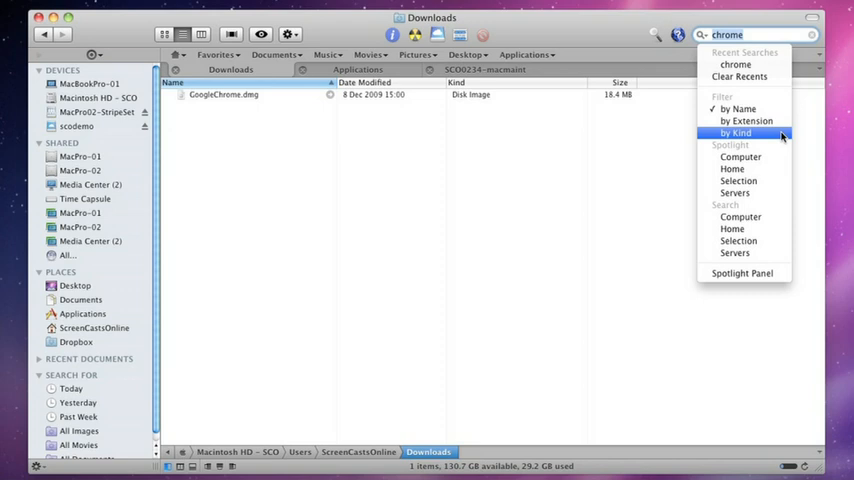
{"action": "mouse_move", "coordinate": [740, 157]}
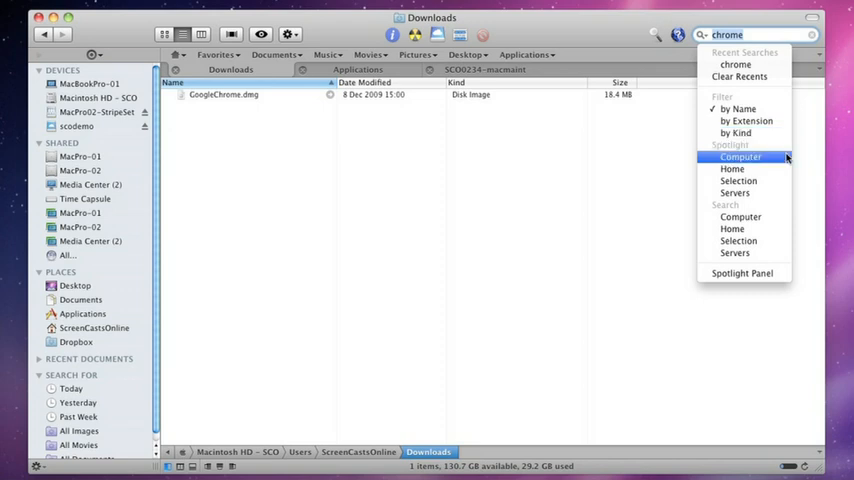
{"action": "mouse_move", "coordinate": [738, 181]}
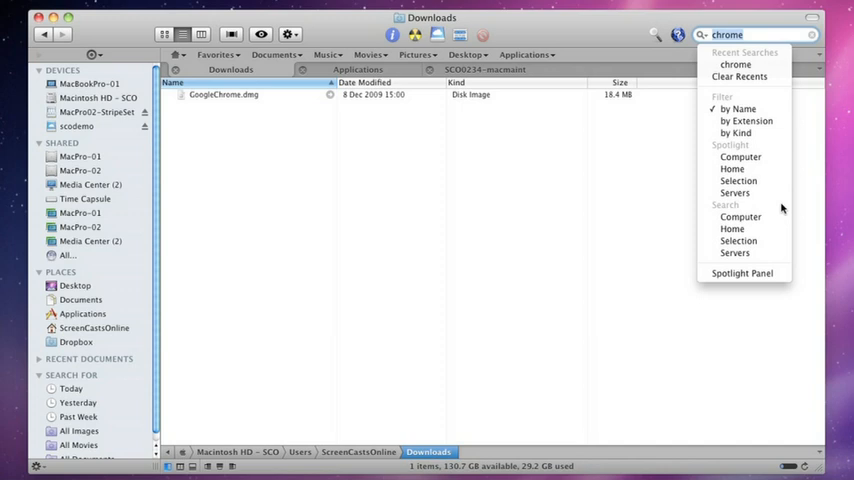
{"action": "mouse_move", "coordinate": [742, 273]}
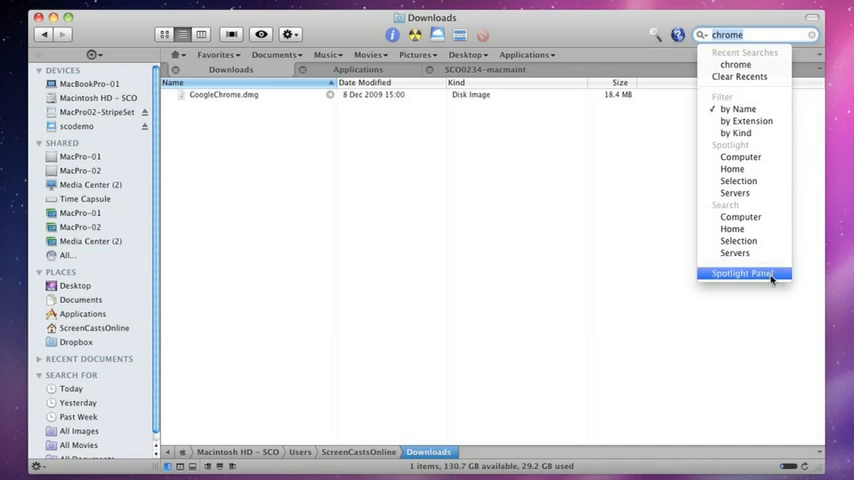
{"action": "left_click", "coordinate": [742, 273]}
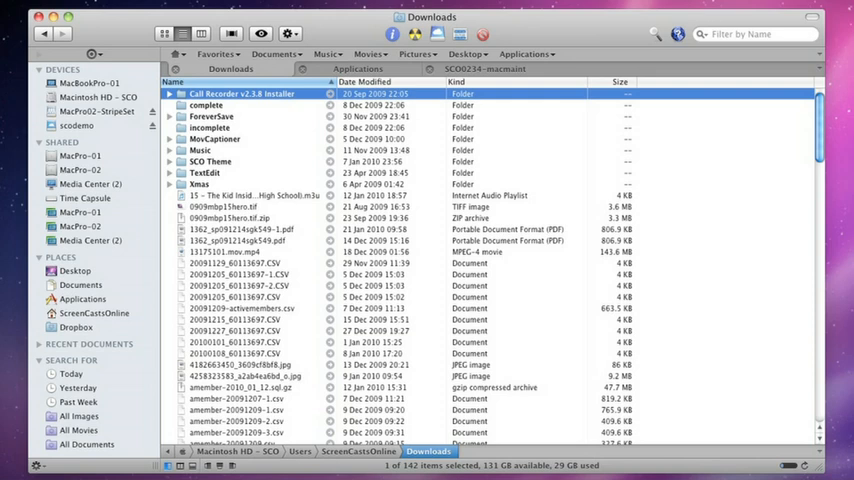
{"action": "mouse_move", "coordinate": [738, 464]}
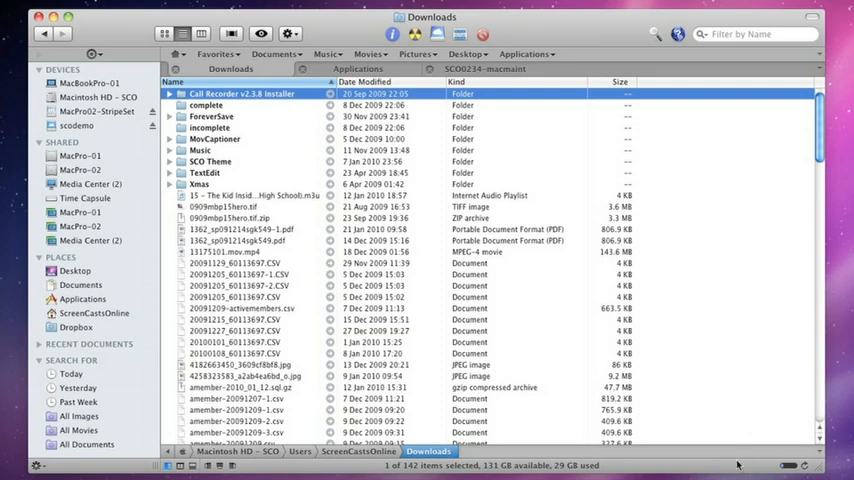
{"action": "scroll", "scroll_direction": "down", "scroll_amount": 3}
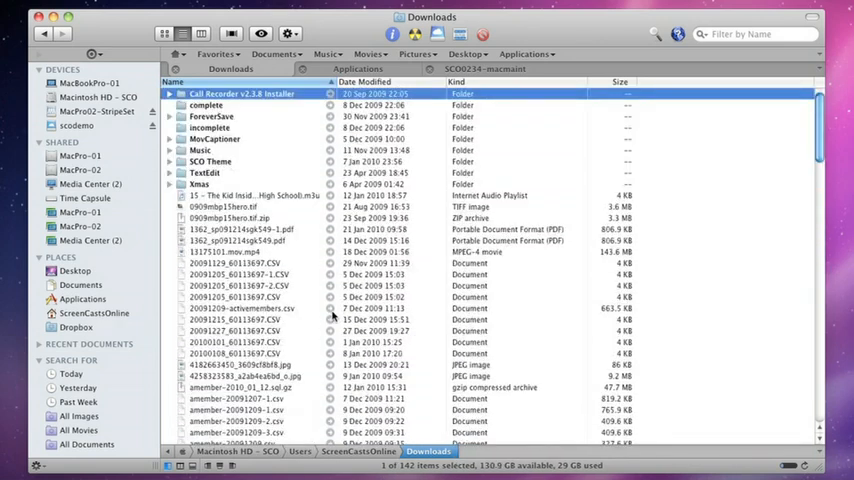
{"action": "mouse_move", "coordinate": [474, 33]}
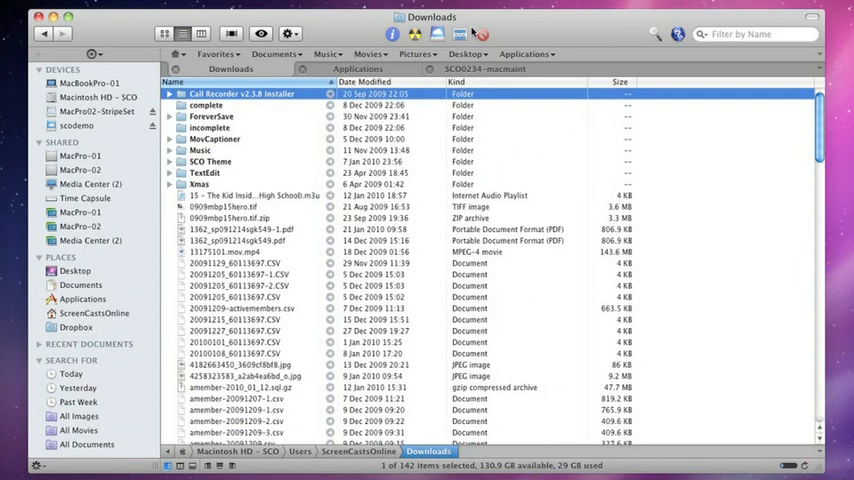
Step: Select files by extension 'csv' with Ignore case ticked, then close the Select window
{"action": "left_click", "coordinate": [437, 33]}
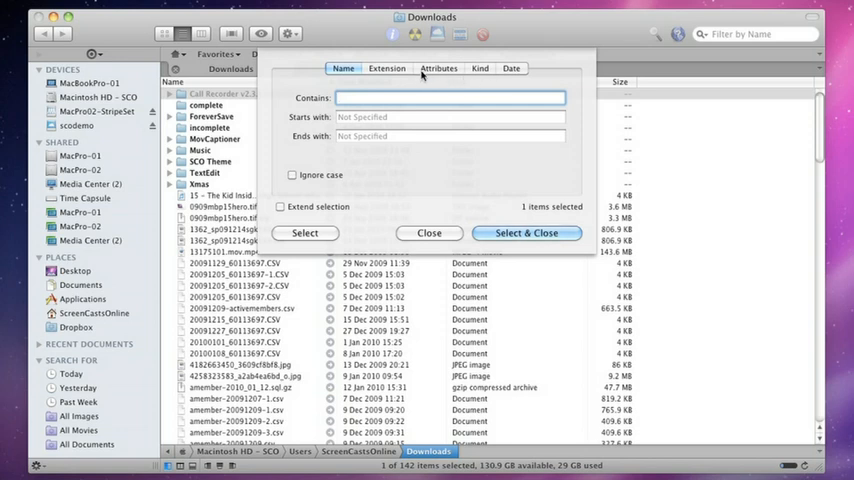
{"action": "left_click", "coordinate": [387, 68]}
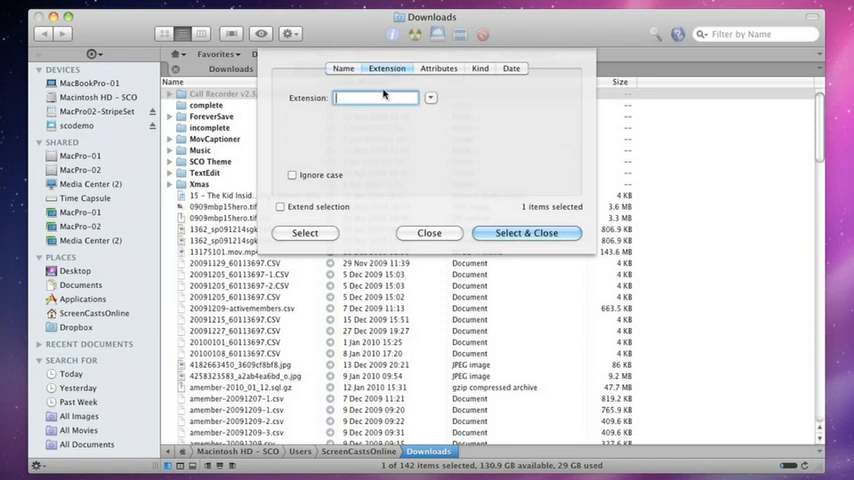
{"action": "type", "text": "csv"}
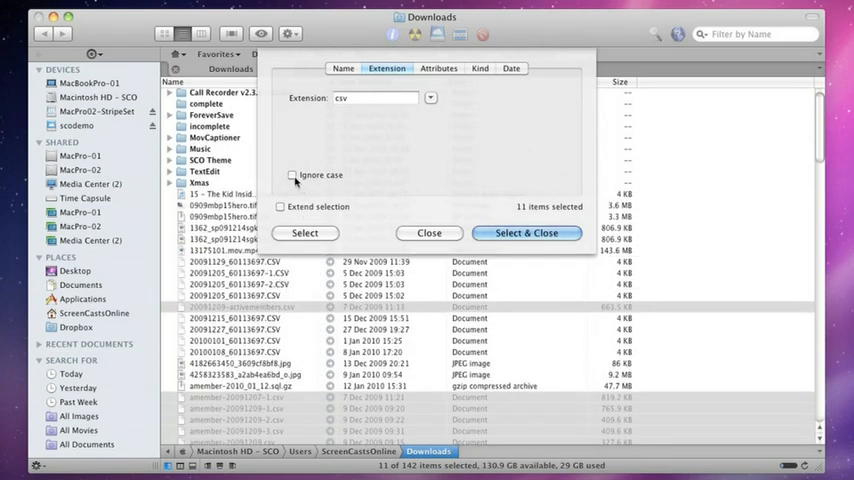
{"action": "left_click", "coordinate": [293, 174]}
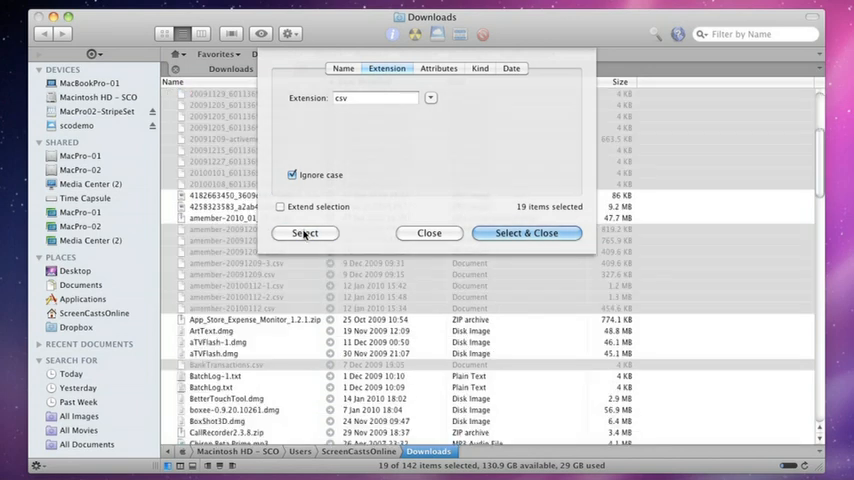
{"action": "mouse_move", "coordinate": [373, 235]}
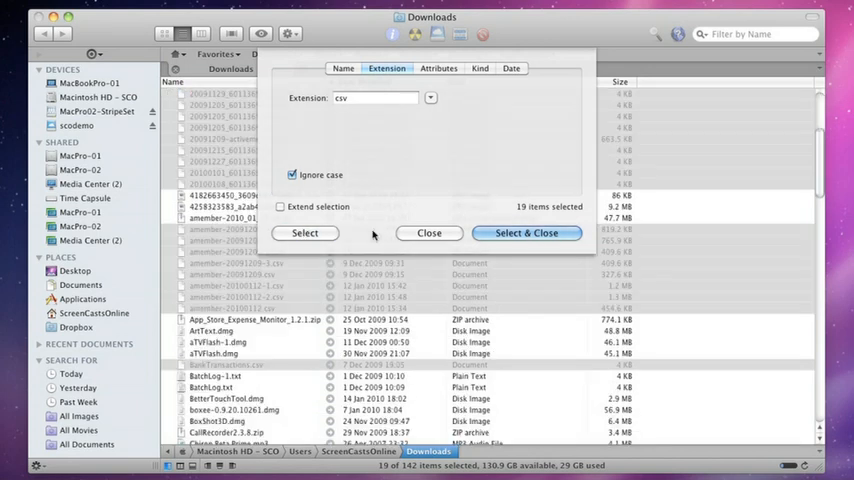
{"action": "left_click", "coordinate": [526, 233]}
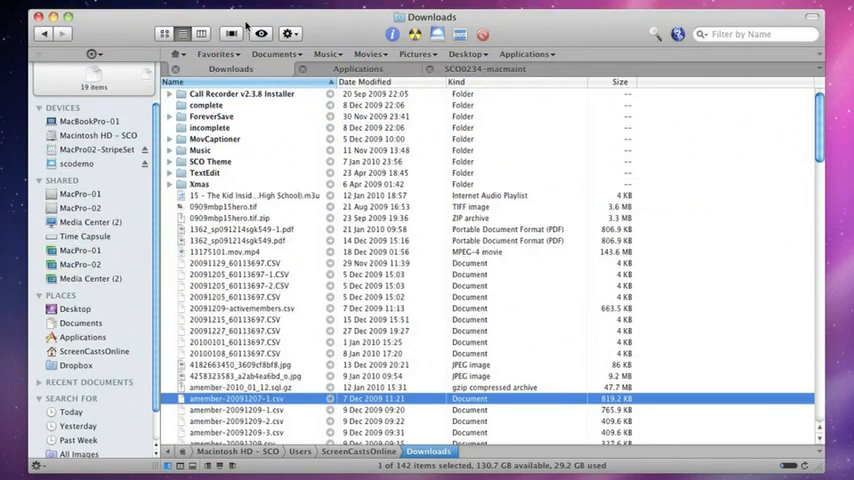
Step: Reselect all csv files by extension and turn on Extend selection
{"action": "left_click", "coordinate": [458, 33]}
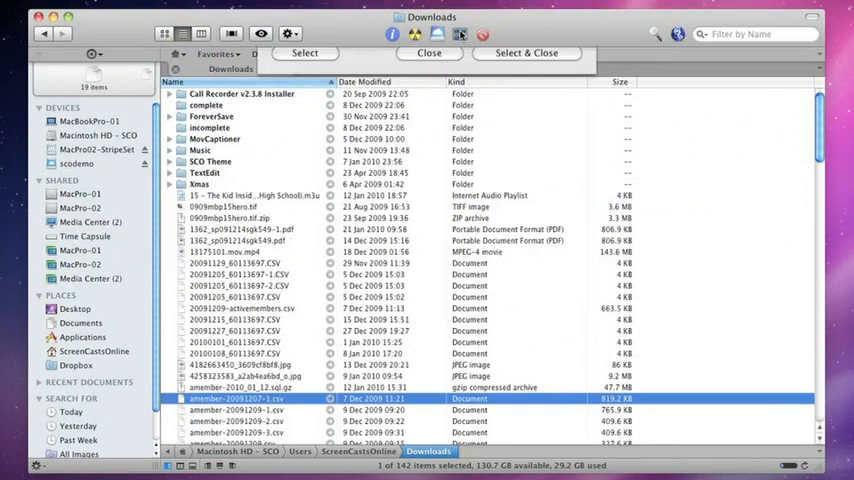
{"action": "left_click", "coordinate": [387, 68]}
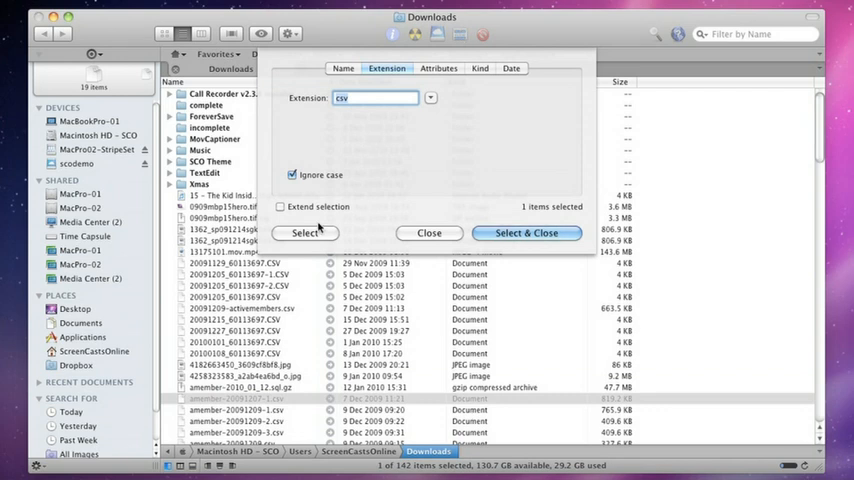
{"action": "left_click", "coordinate": [305, 233]}
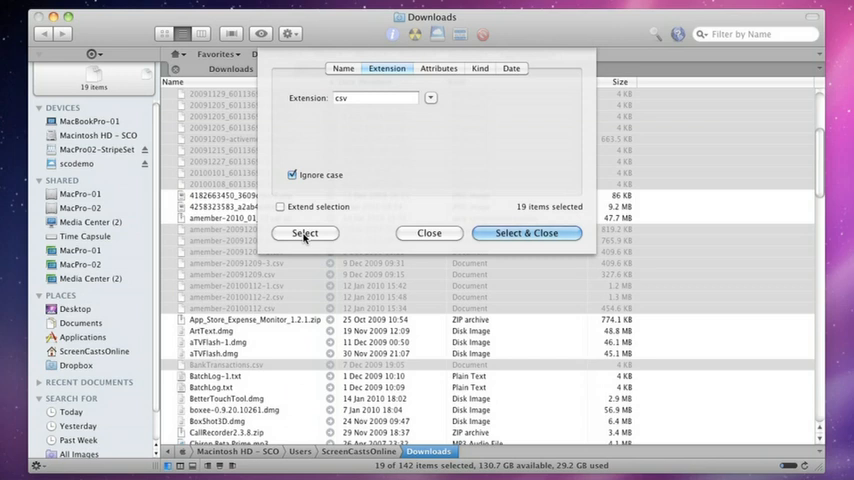
{"action": "left_click", "coordinate": [280, 207]}
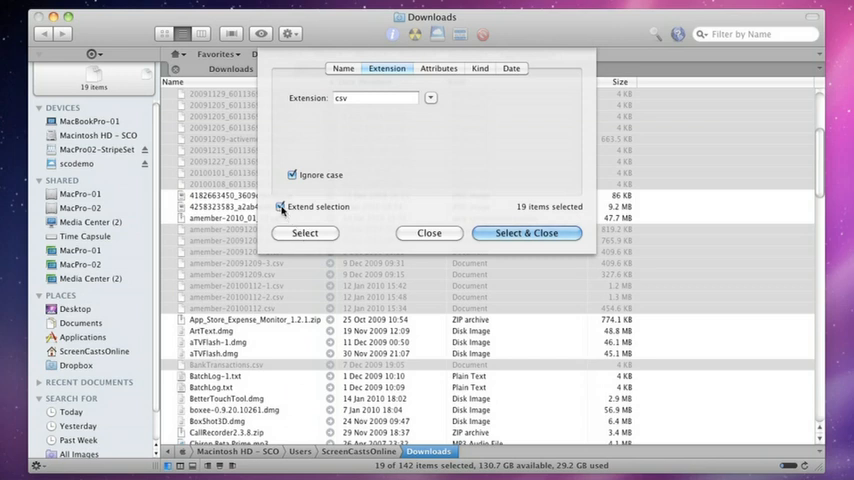
Step: Add files whose names start with 'SCO' to the selection, growing it to 25 items
{"action": "left_click", "coordinate": [343, 68]}
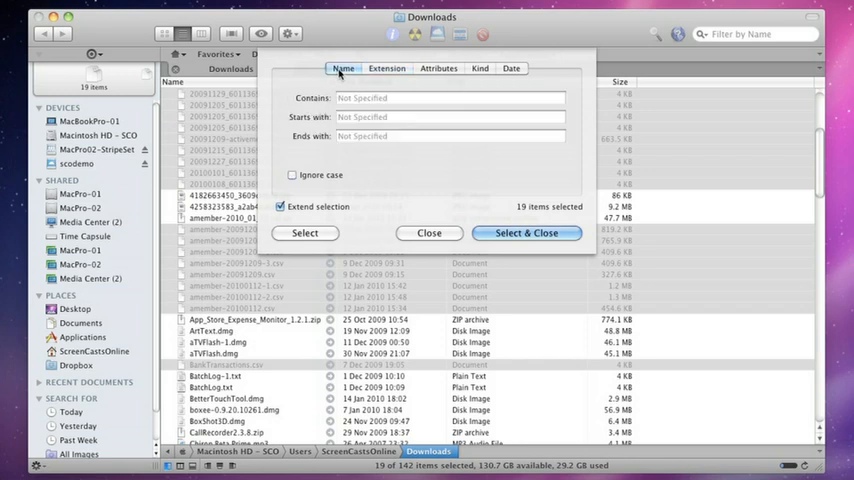
{"action": "left_click", "coordinate": [450, 117]}
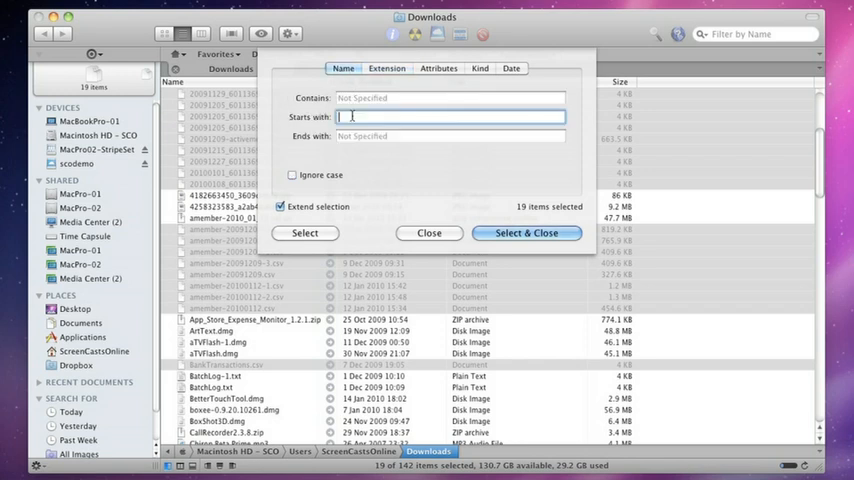
{"action": "type", "text": "s"}
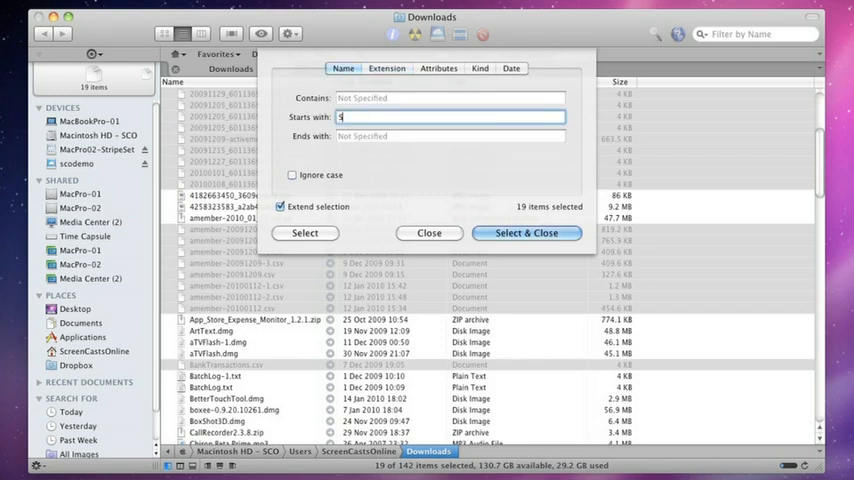
{"action": "type", "text": "CO"}
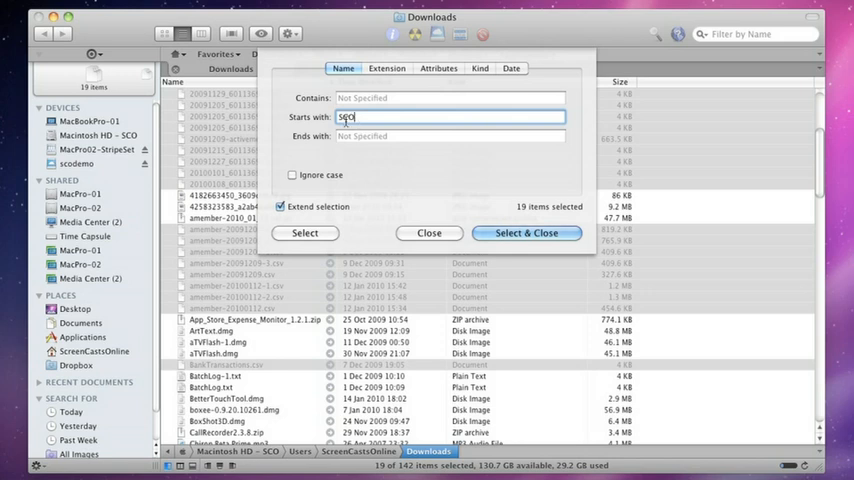
{"action": "left_click", "coordinate": [526, 233]}
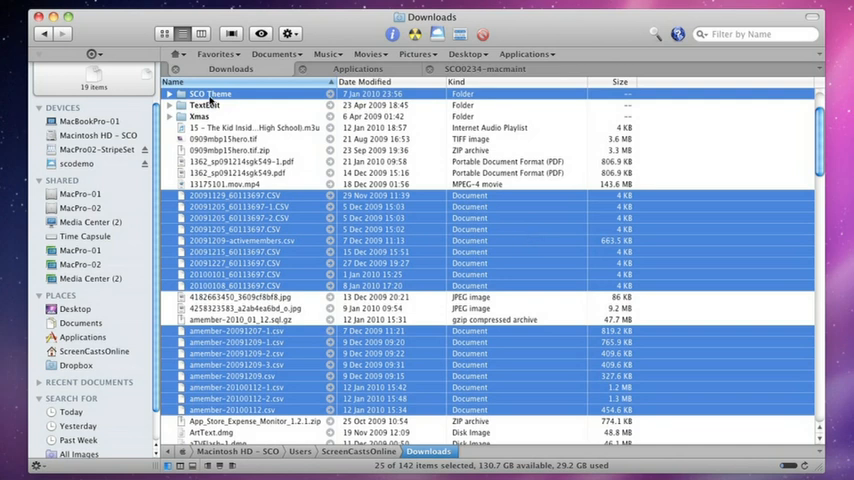
{"action": "mouse_move", "coordinate": [281, 292]}
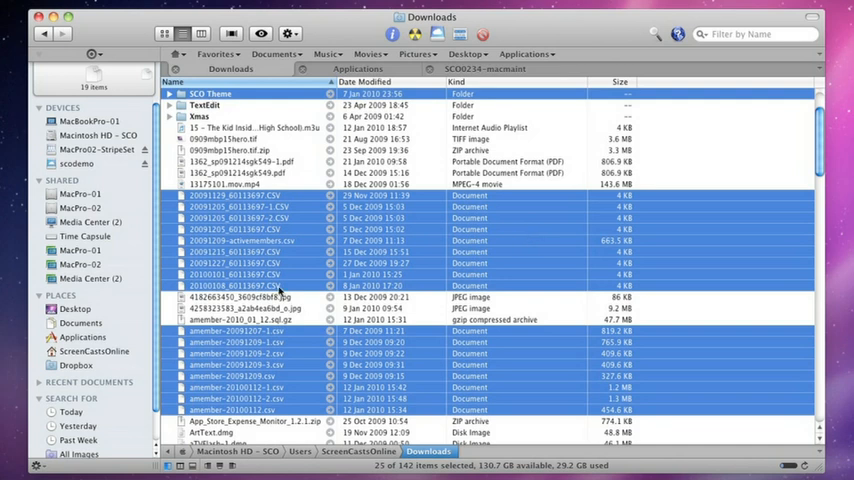
{"action": "scroll", "scroll_direction": "down", "scroll_amount": 3}
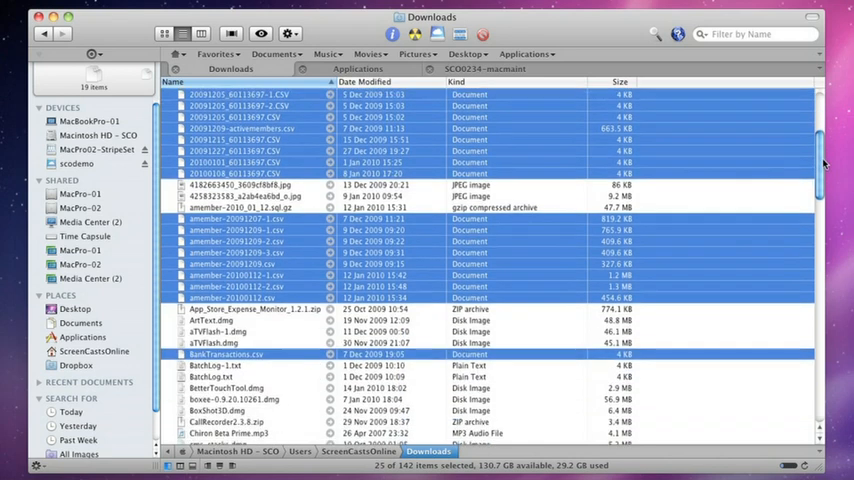
{"action": "scroll", "scroll_direction": "down", "scroll_amount": 3}
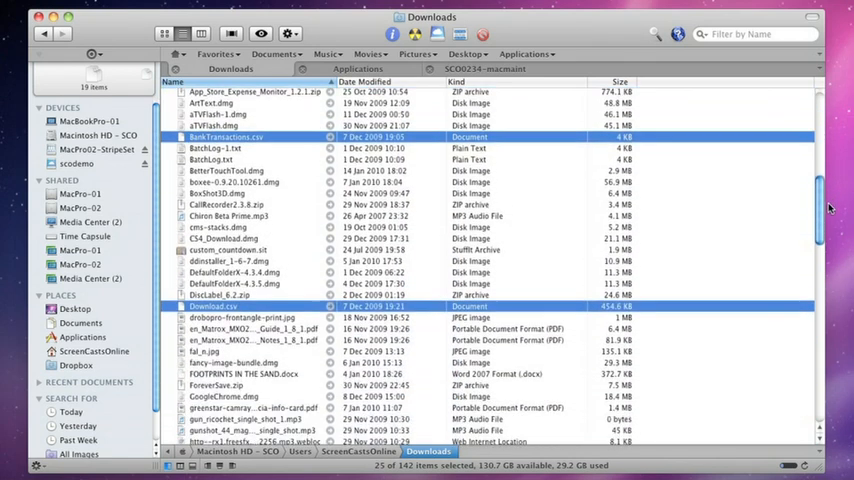